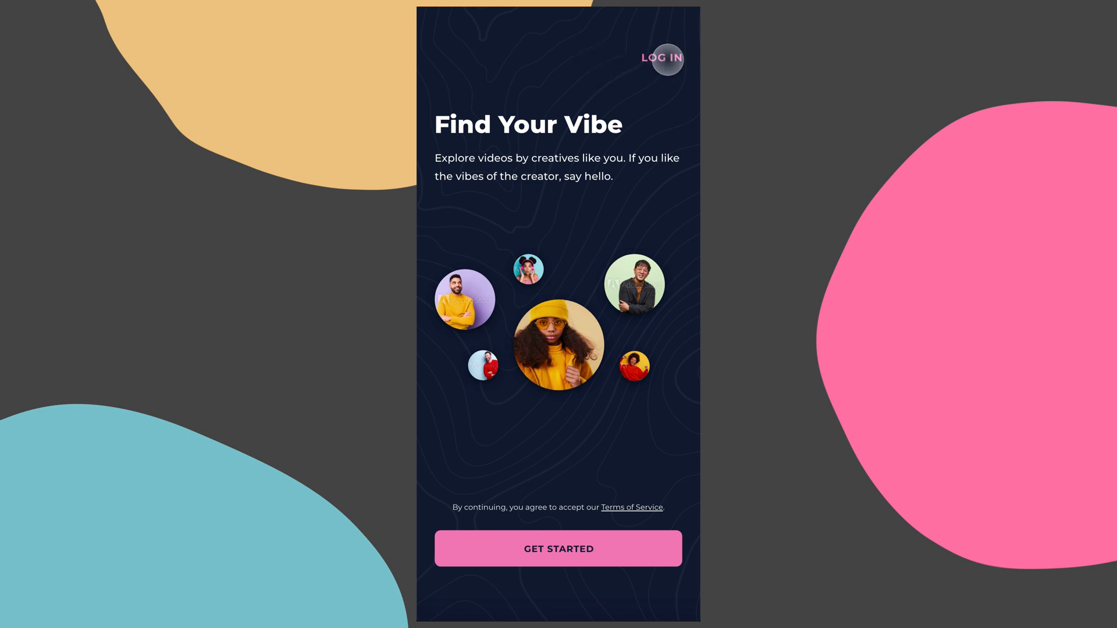
# In the Preview window, tap LOG IN, hide the password with the eye icon, go back and tap LOG IN again
pyautogui.click(663, 58)
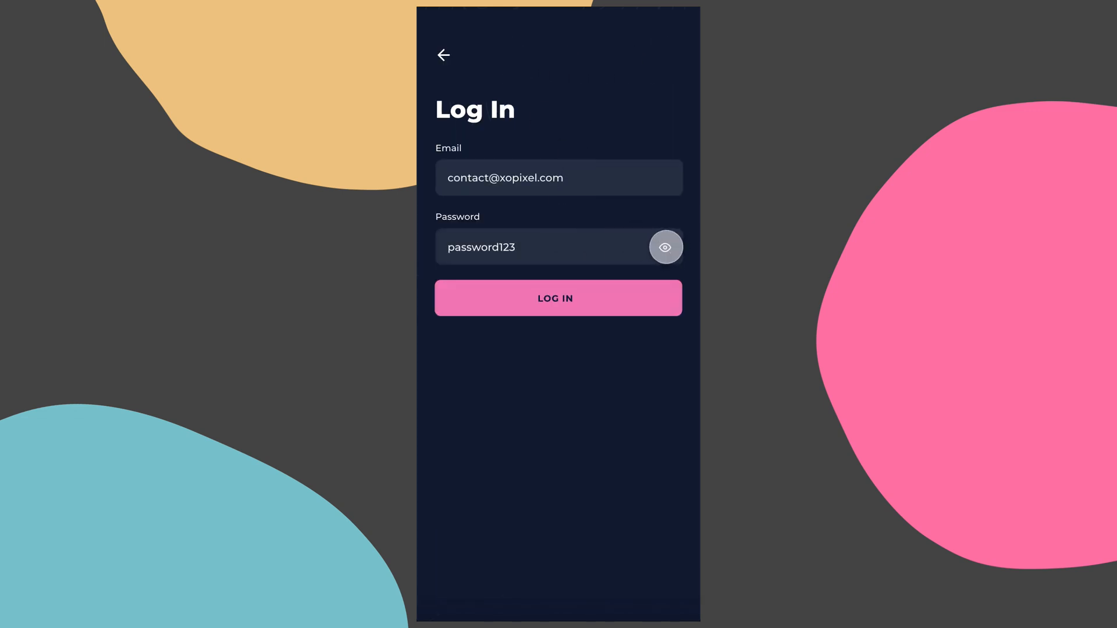
pyautogui.click(664, 247)
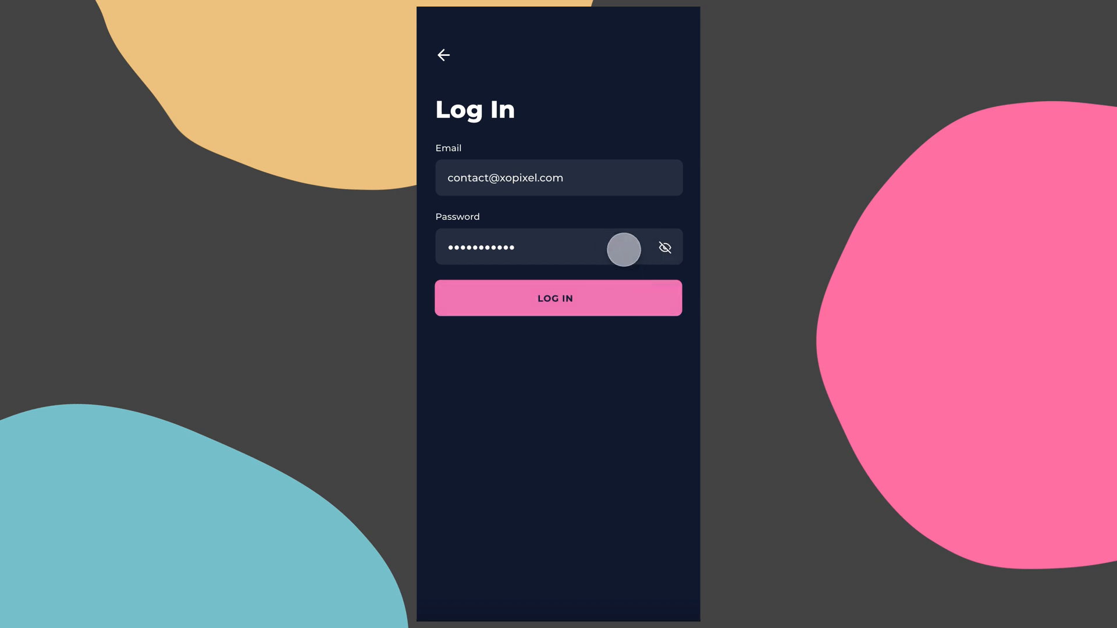
pyautogui.click(444, 55)
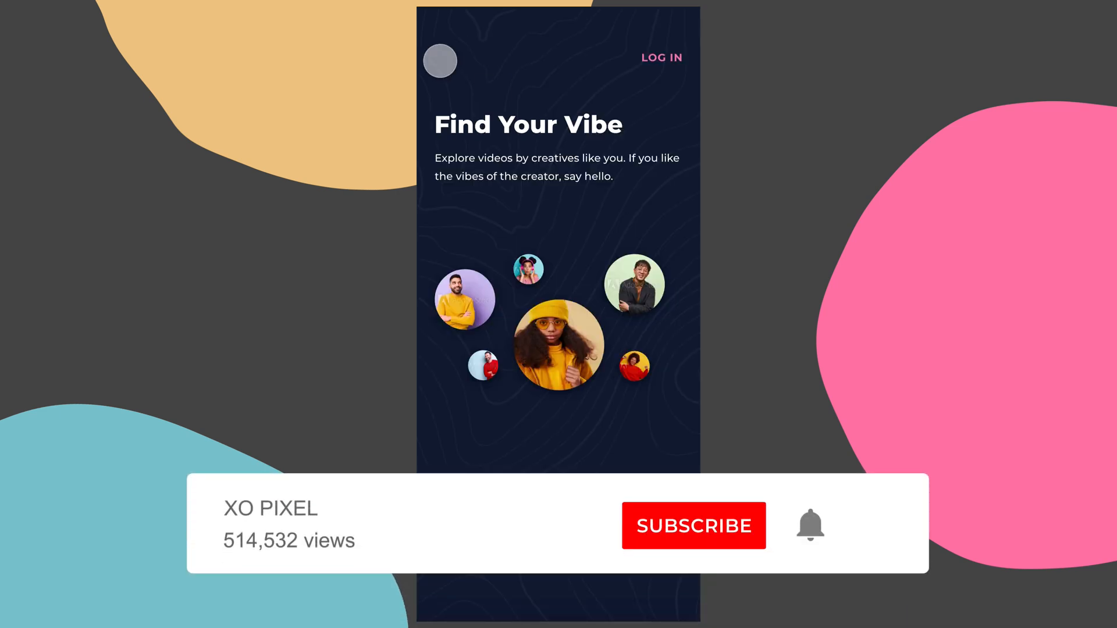
pyautogui.click(660, 57)
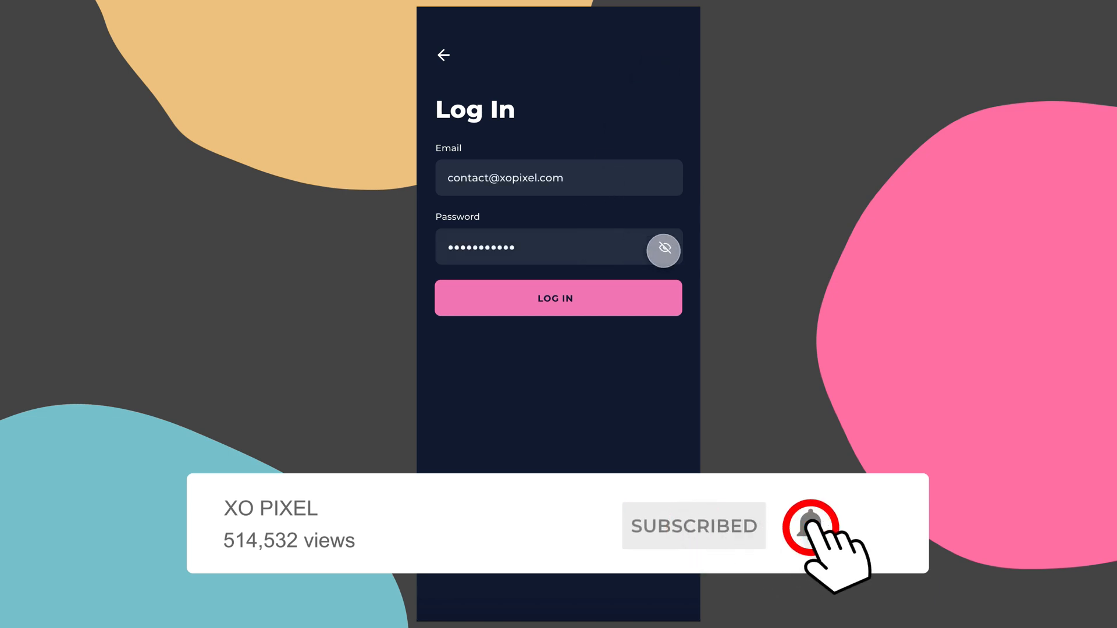
pyautogui.click(558, 298)
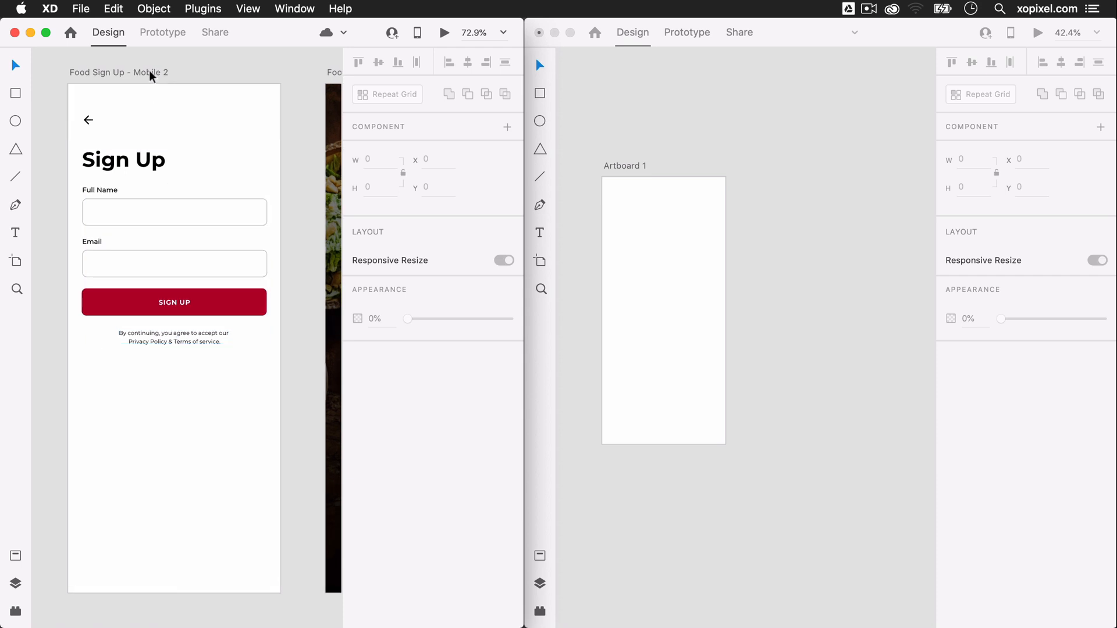
# Copy the Food Sign Up - Mobile 2 artboard into the new document as the Login screen and inspect its email field
pyautogui.click(118, 72)
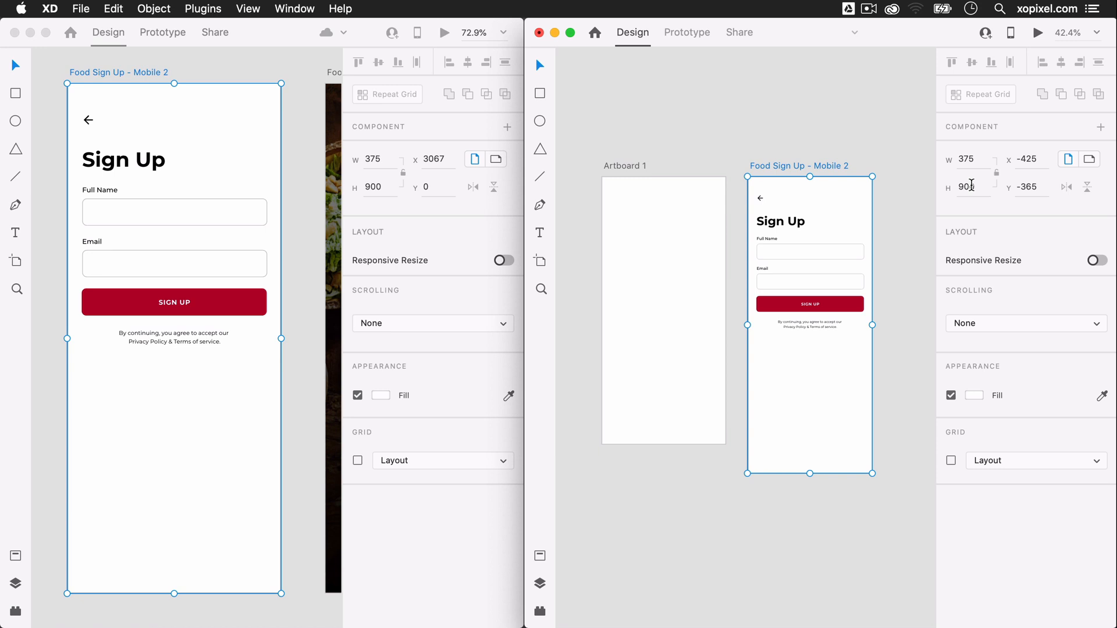
pyautogui.write('81')
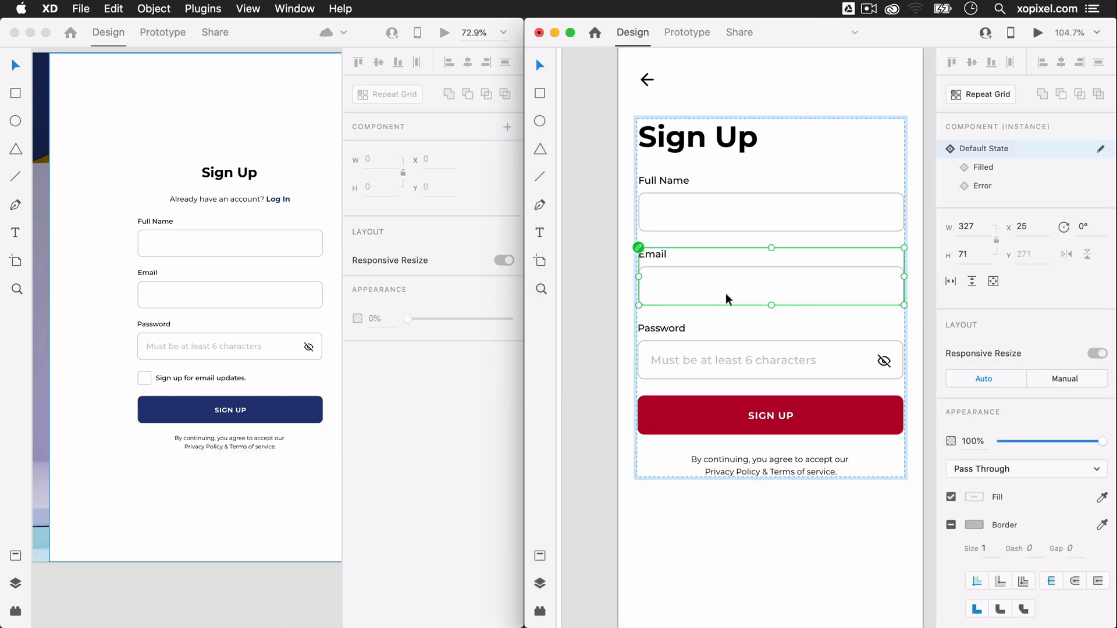
pyautogui.click(733, 540)
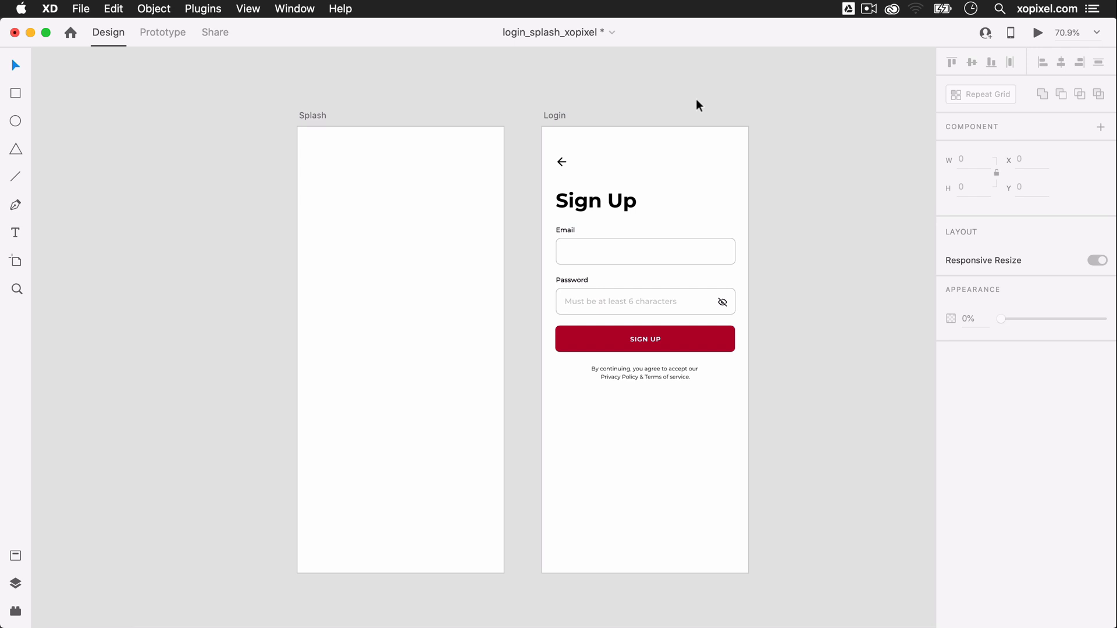
# Change the Sign Up heading to Log In and show the Assets panel with colours, styles and components
pyautogui.click(15, 556)
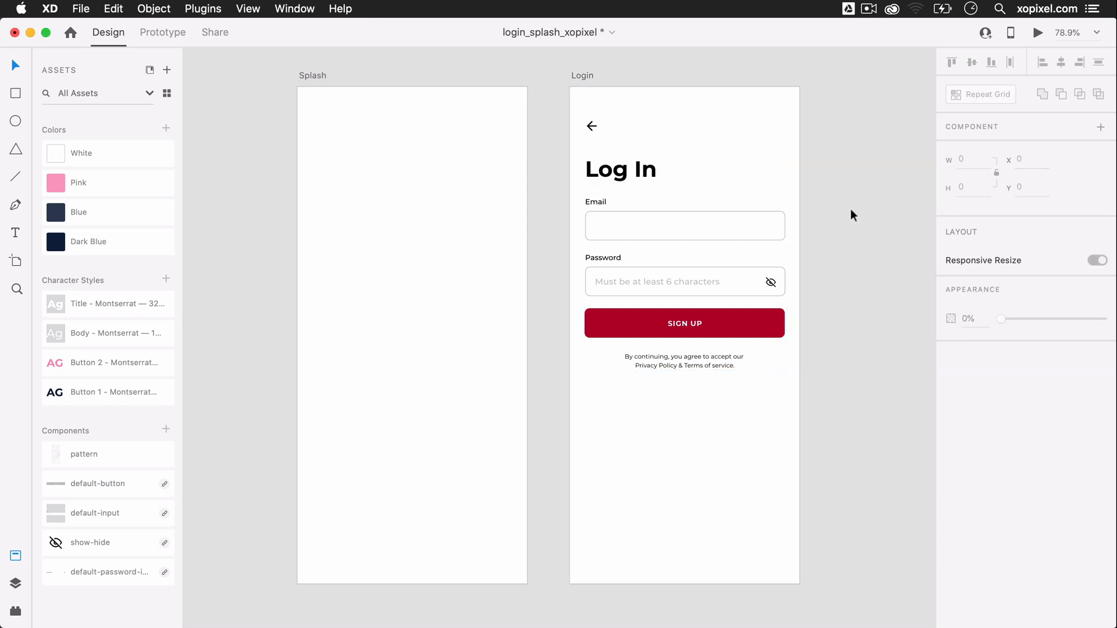
pyautogui.click(684, 323)
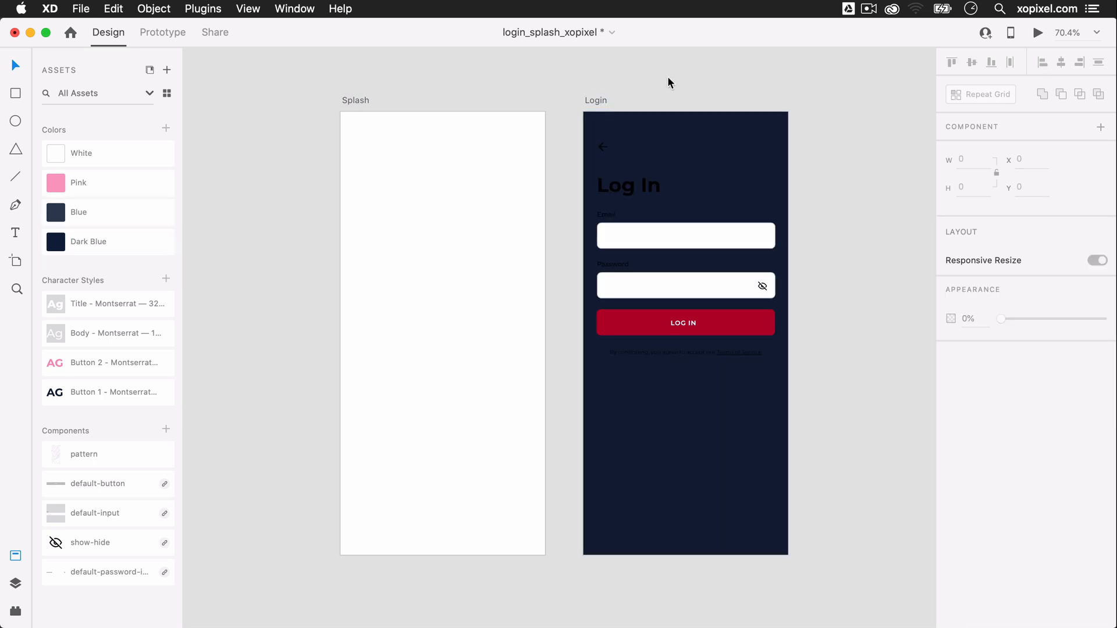
# Make the Login screen's back arrow white and select the Log In button for restyling
pyautogui.click(603, 148)
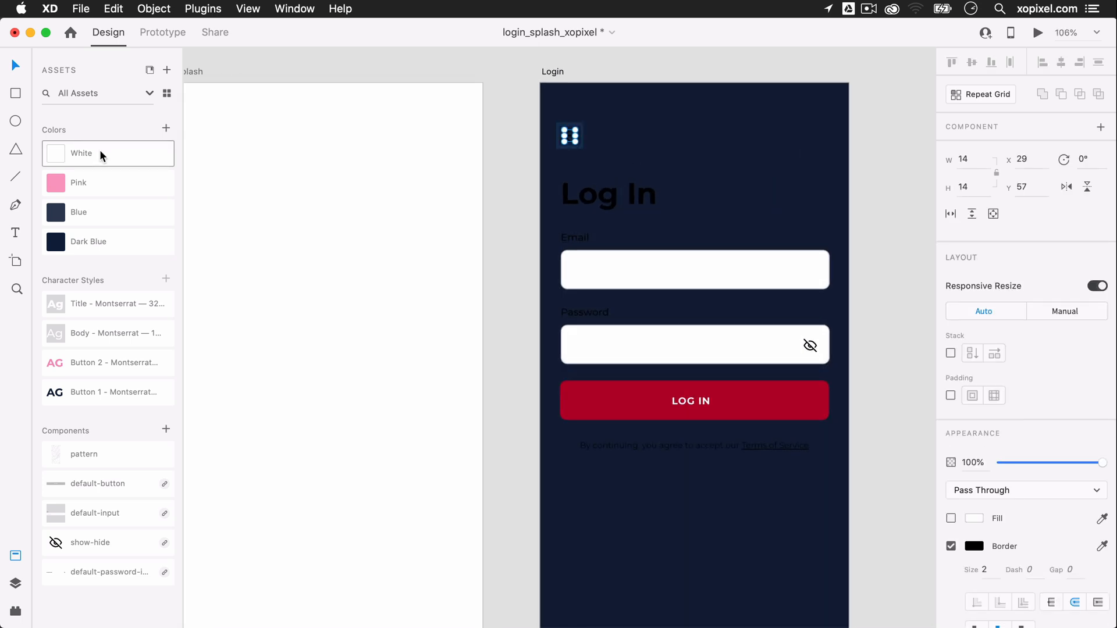
pyautogui.click(575, 237)
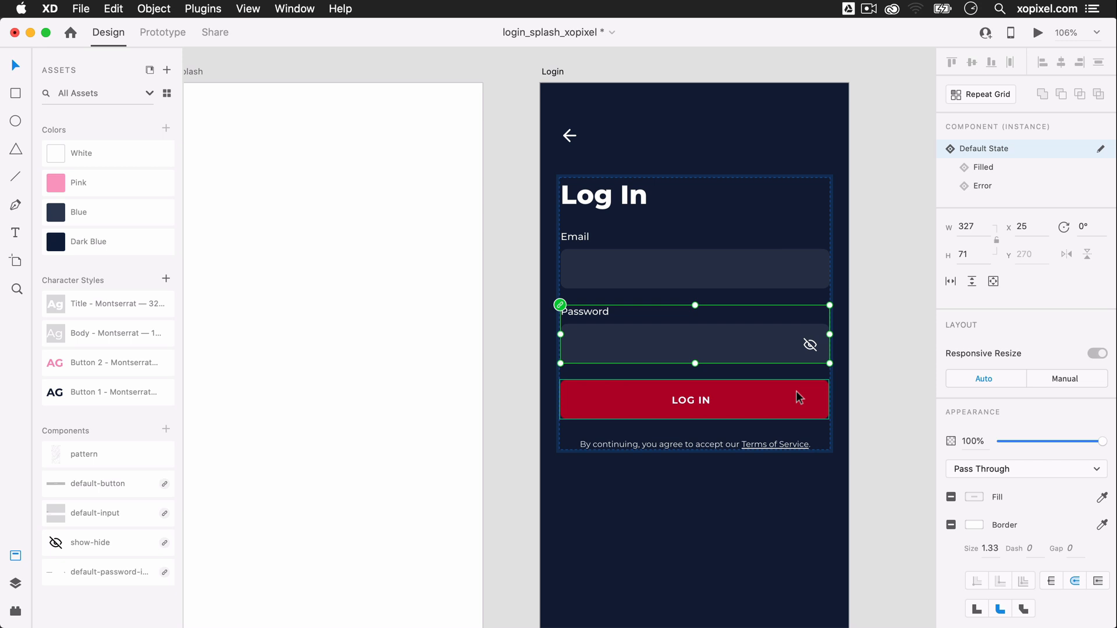
pyautogui.click(690, 400)
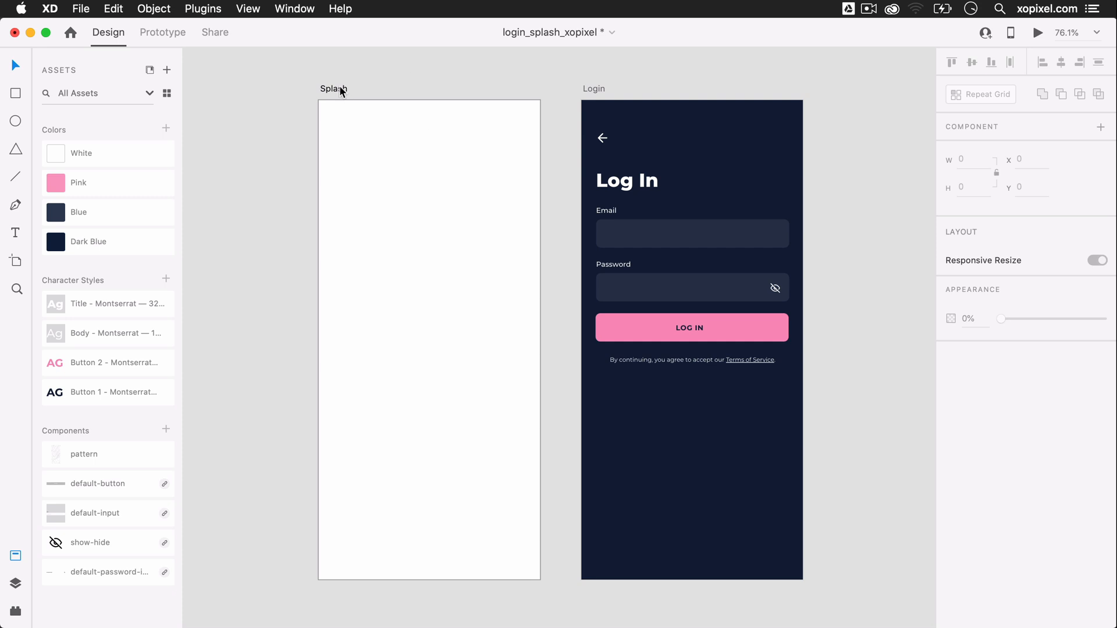
# Fill the Splash artboard Dark Blue, add a pink LOG IN link at top right, then the Find Your Vibe title and blurb
pyautogui.click(109, 241)
pyautogui.write('Log in')
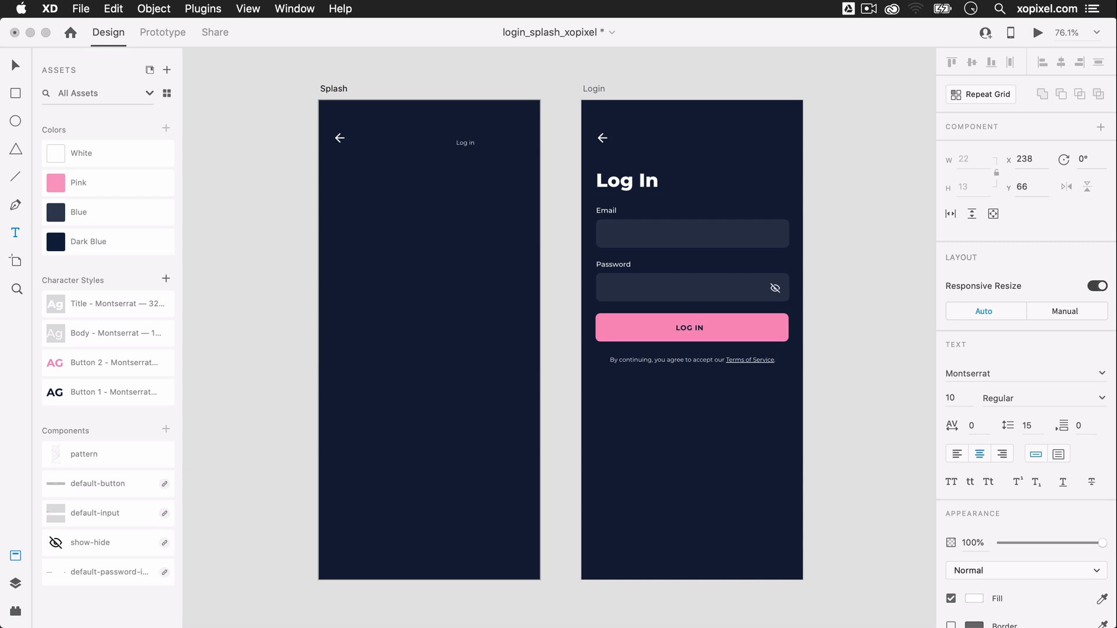
pyautogui.click(464, 143)
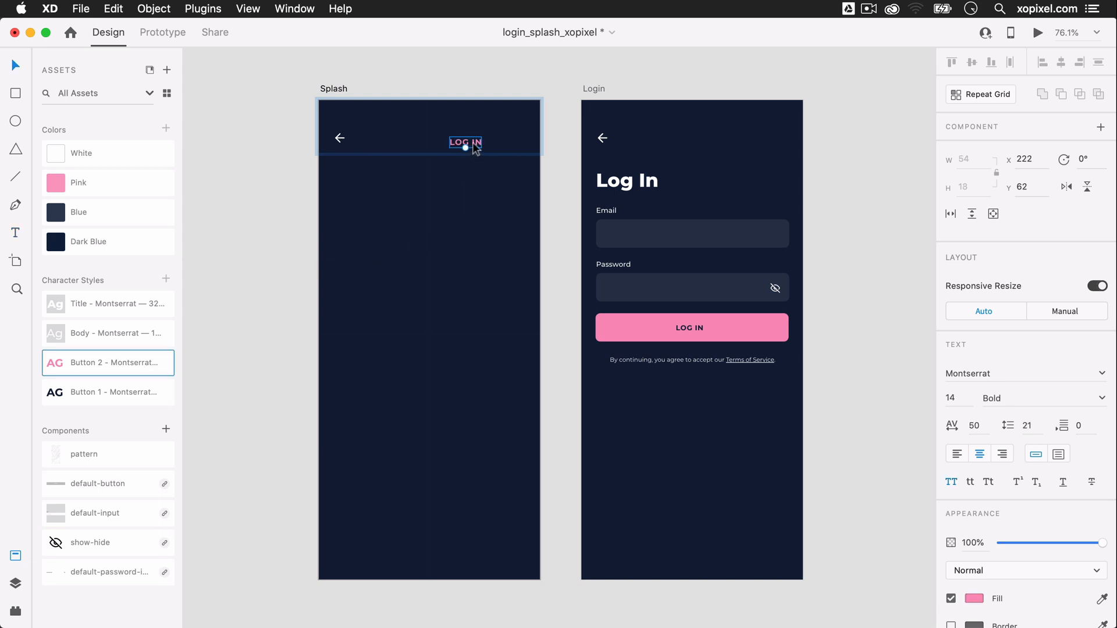
pyautogui.moveTo(464, 142); pyautogui.dragTo(508, 138)
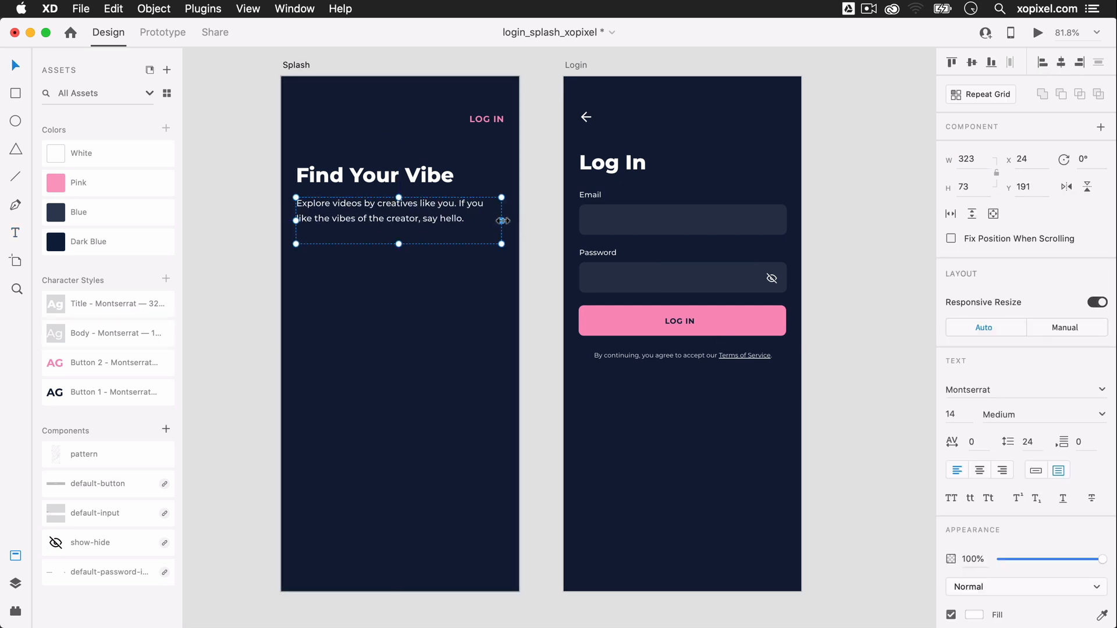
pyautogui.write('327')
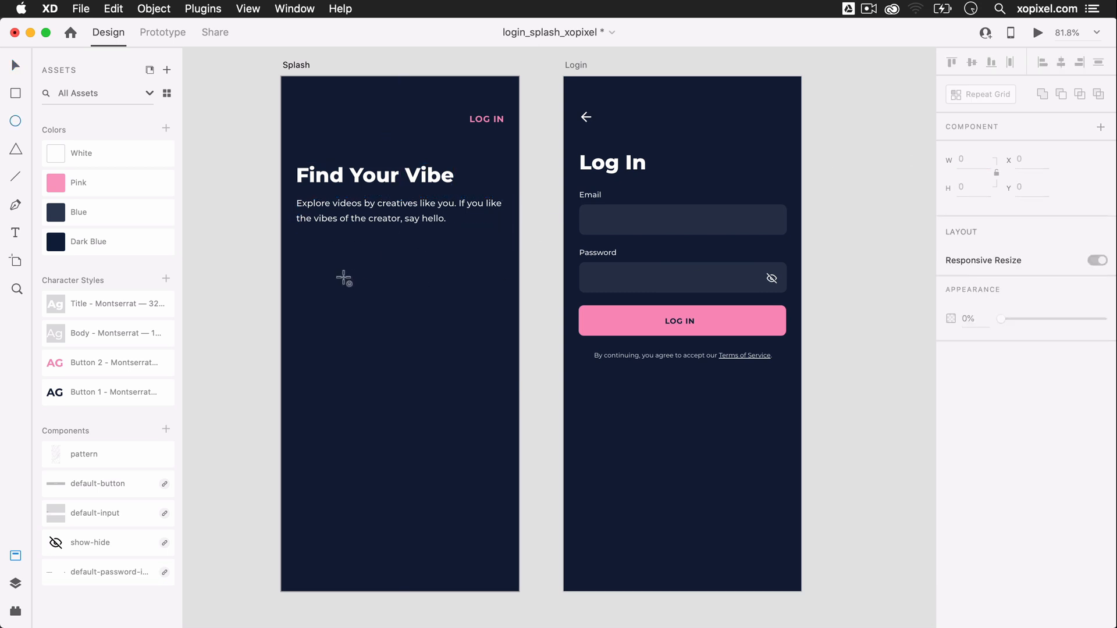
# Draw and size white circles of varied sizes into a cluster below the intro text
pyautogui.moveTo(343, 279); pyautogui.dragTo(355, 308)
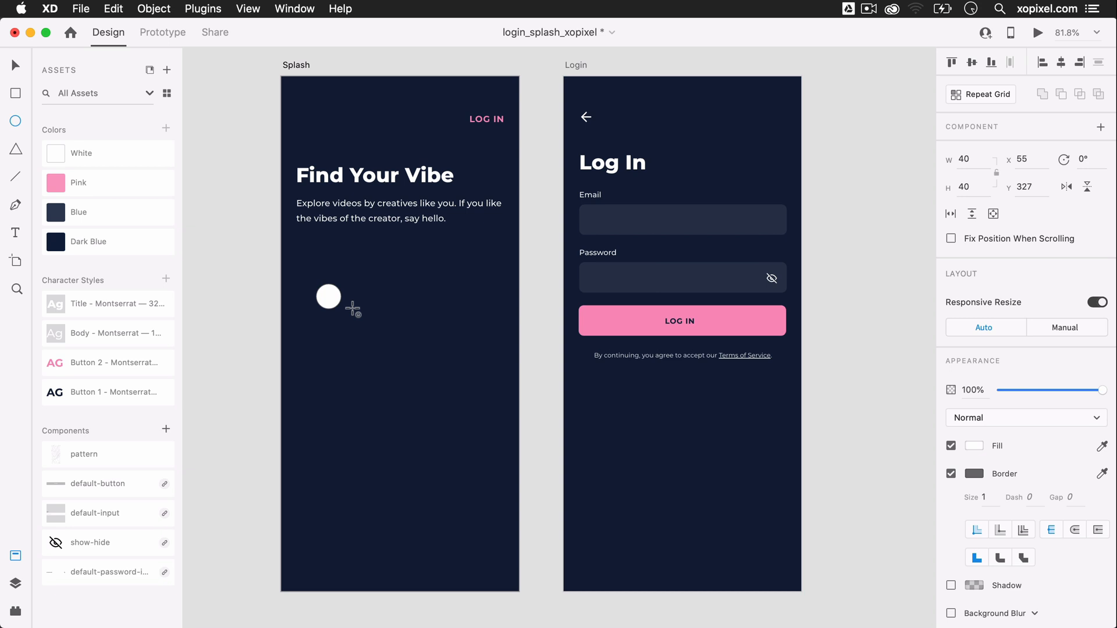
pyautogui.moveTo(340, 311); pyautogui.dragTo(379, 337)
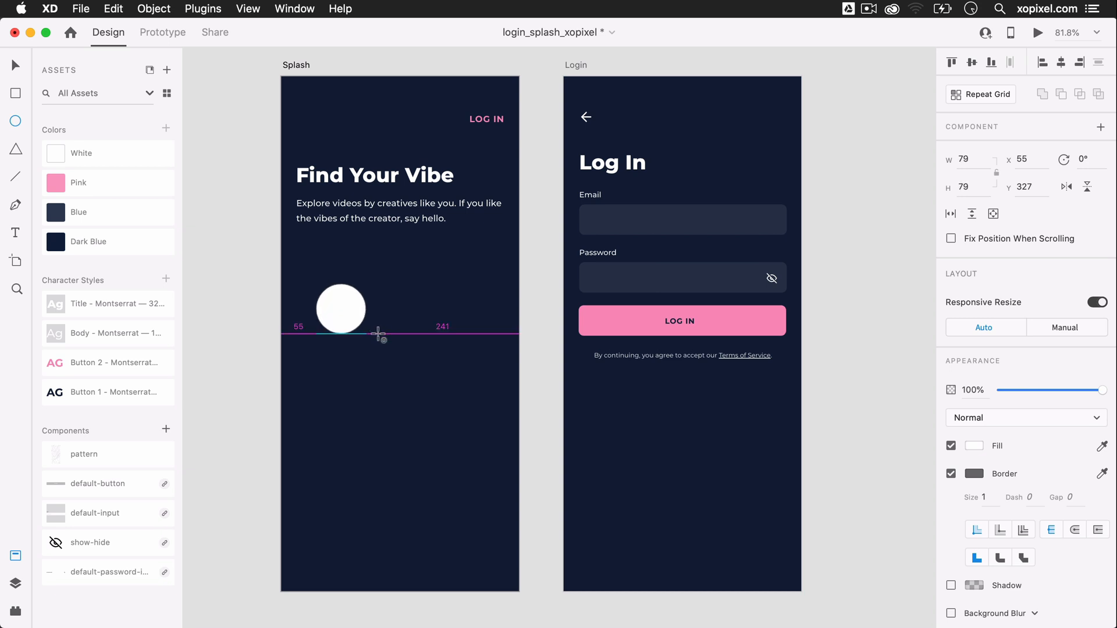
pyautogui.click(341, 309)
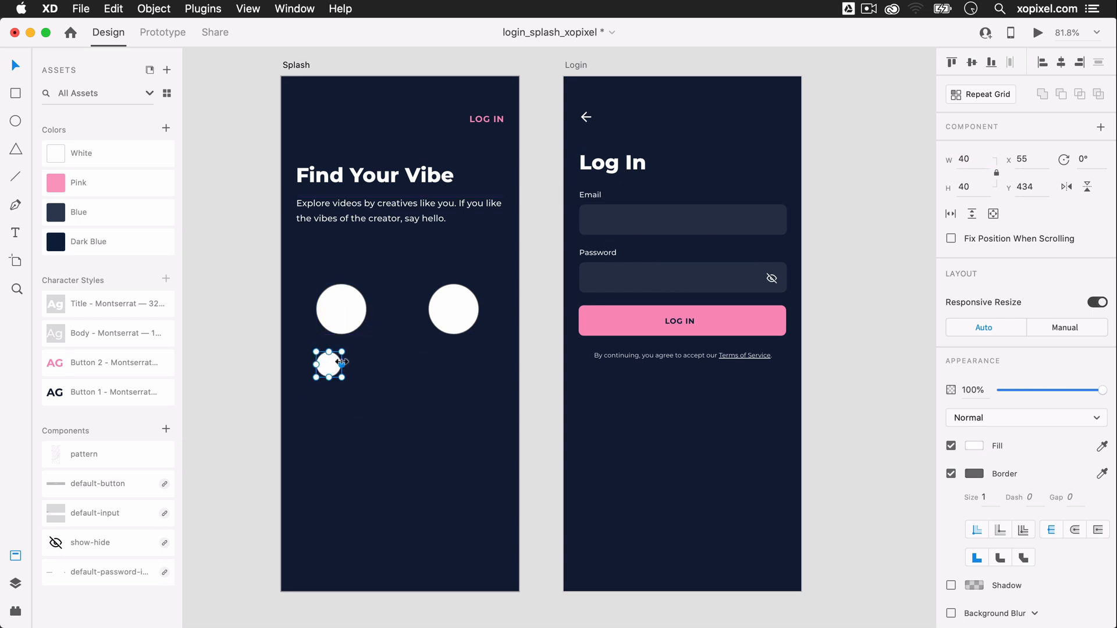
pyautogui.moveTo(329, 364); pyautogui.dragTo(388, 295)
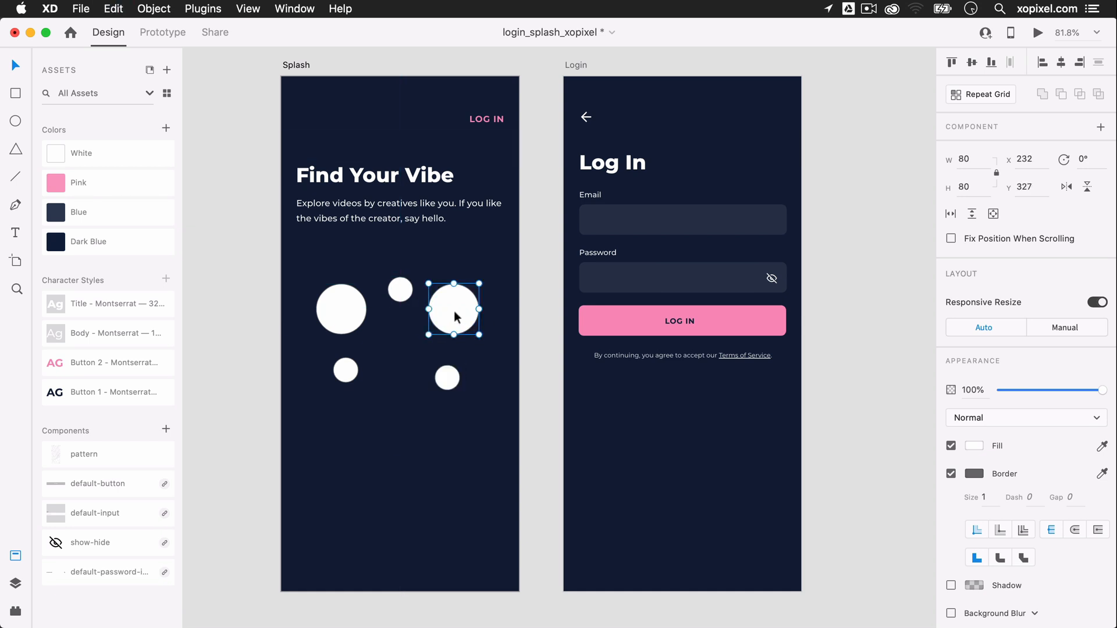
pyautogui.moveTo(453, 308); pyautogui.dragTo(401, 353)
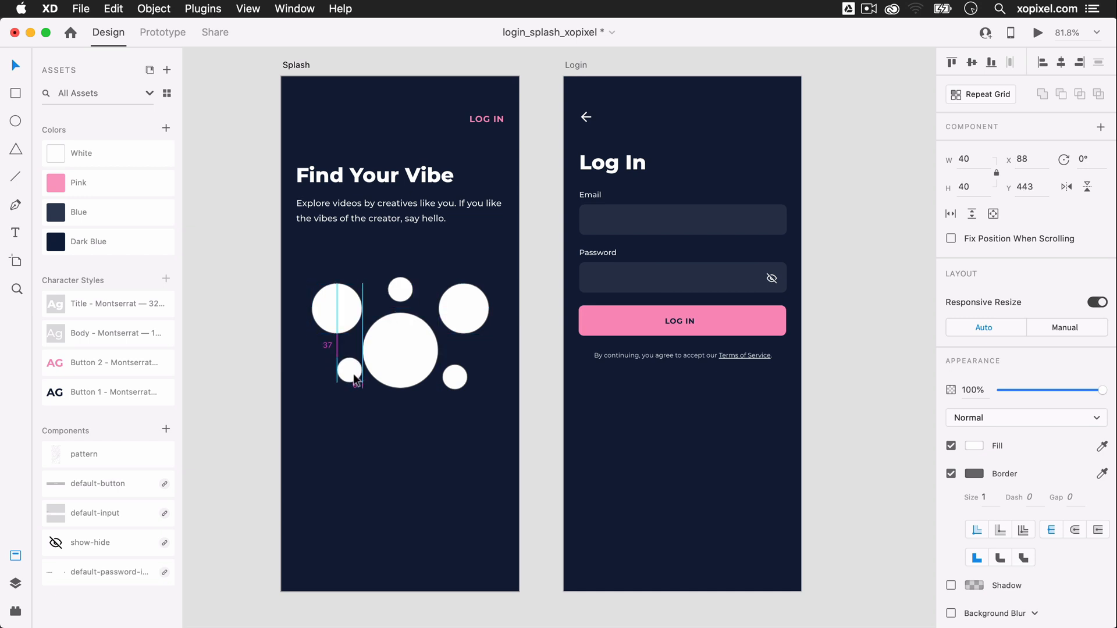
pyautogui.moveTo(356, 378); pyautogui.dragTo(464, 378)
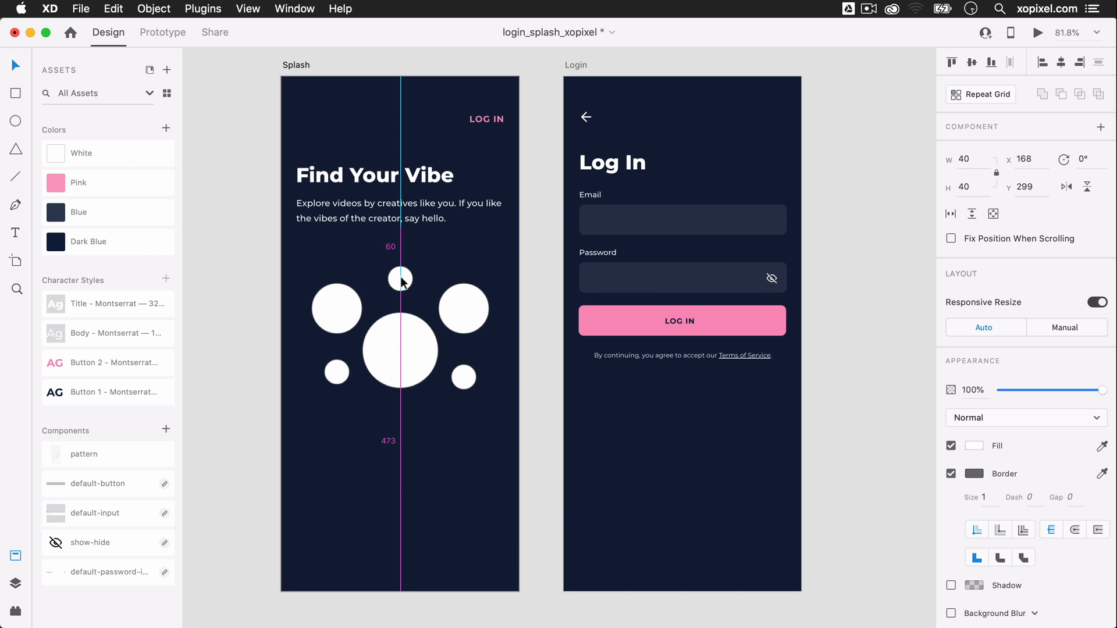
# Select the whole circle cluster and give it a soft drop shadow
pyautogui.click(401, 279)
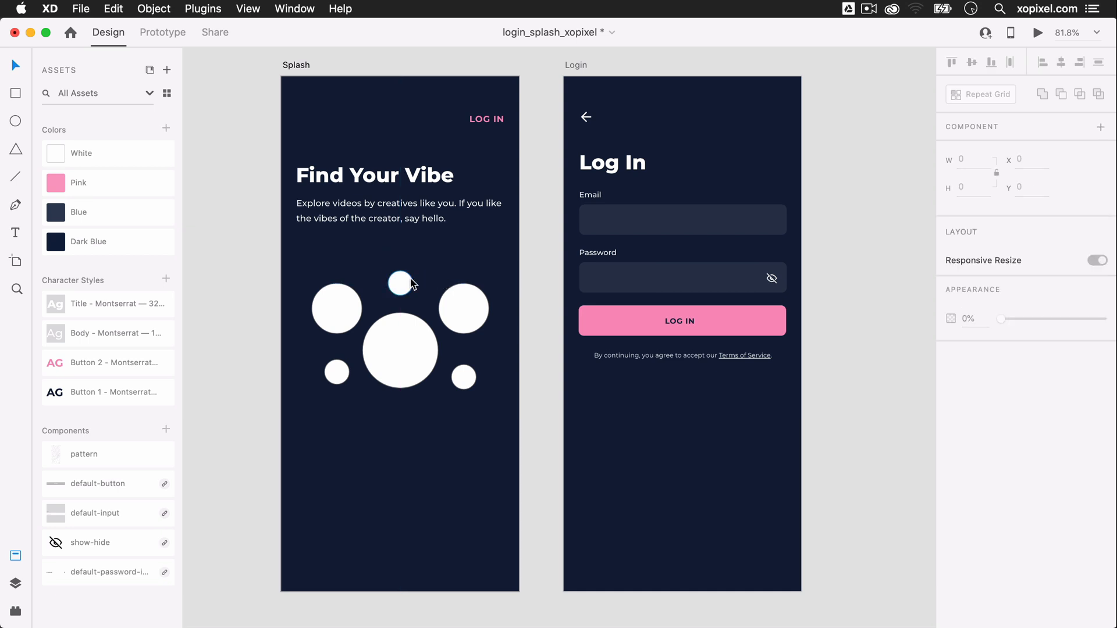
pyautogui.click(464, 376)
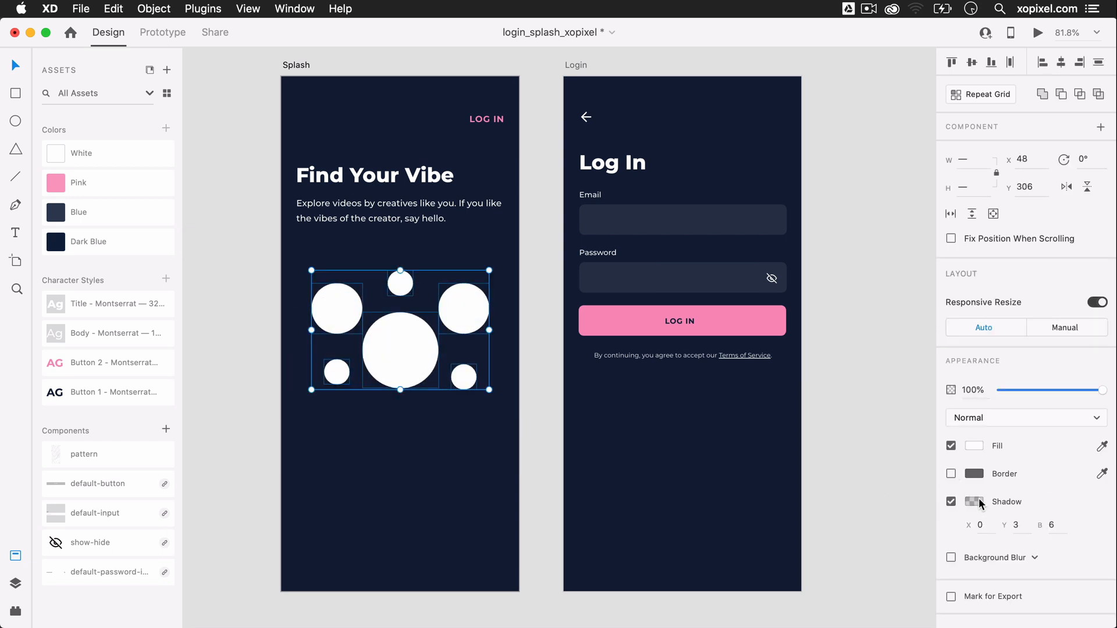
pyautogui.click(975, 502)
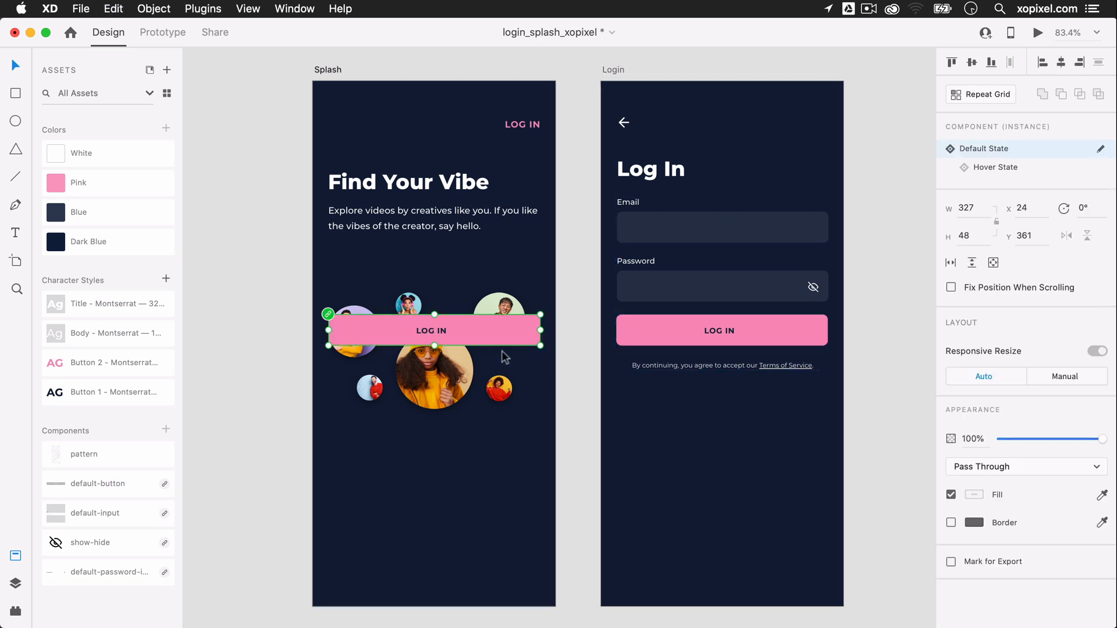
# Move the button component to the bottom of the Splash screen and relabel it GET STARTED, with terms line and pattern
pyautogui.moveTo(431, 330); pyautogui.dragTo(431, 544)
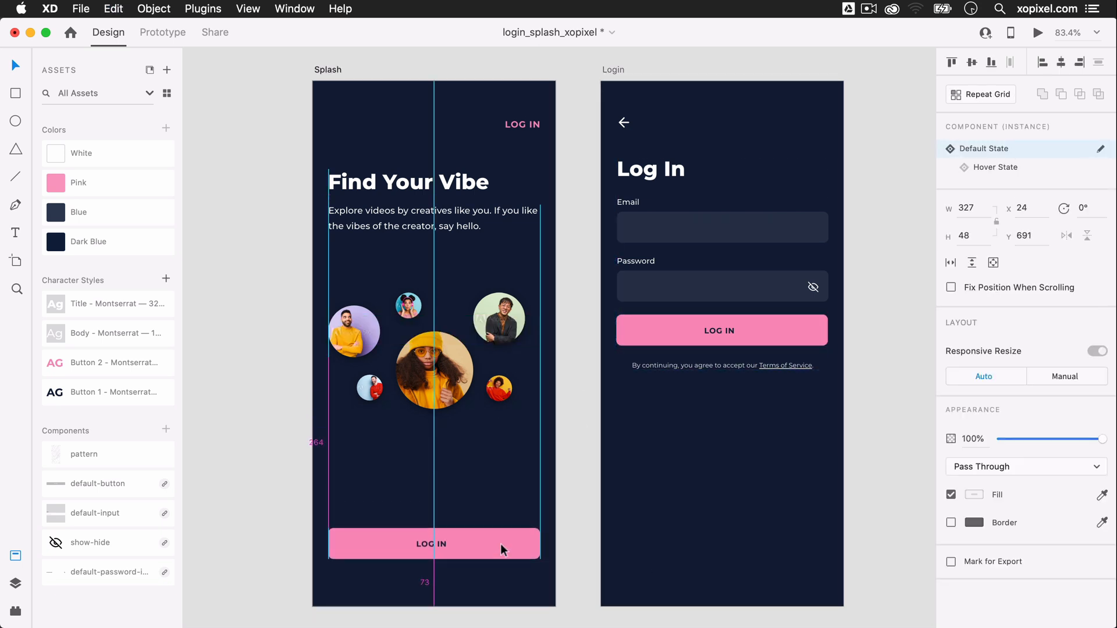
pyautogui.doubleClick(431, 543)
pyautogui.write('GET STARTED')
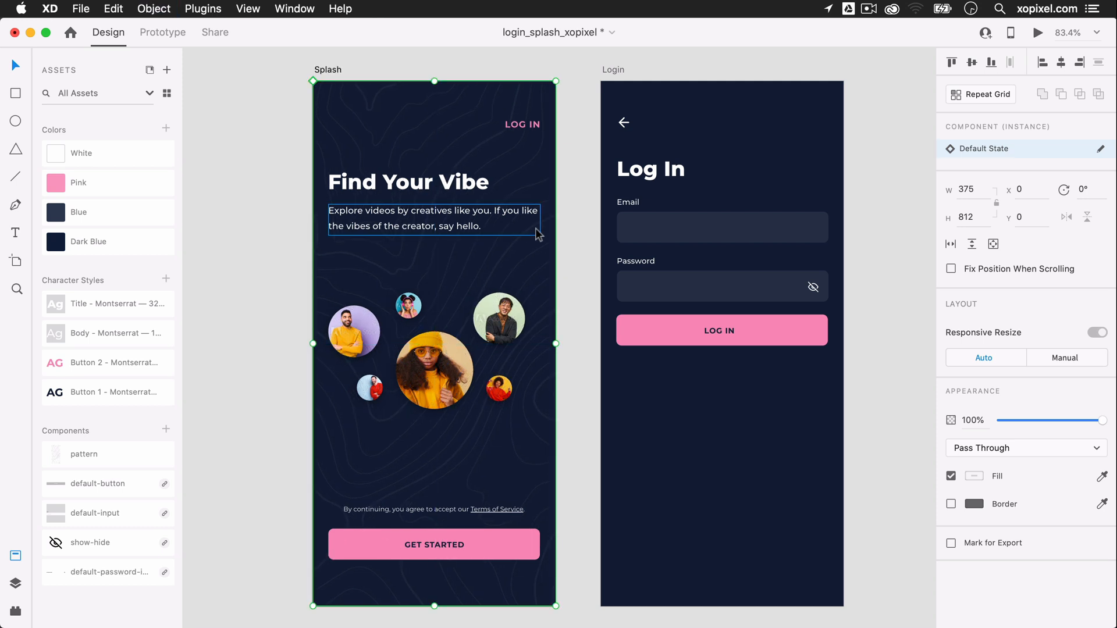
pyautogui.click(588, 247)
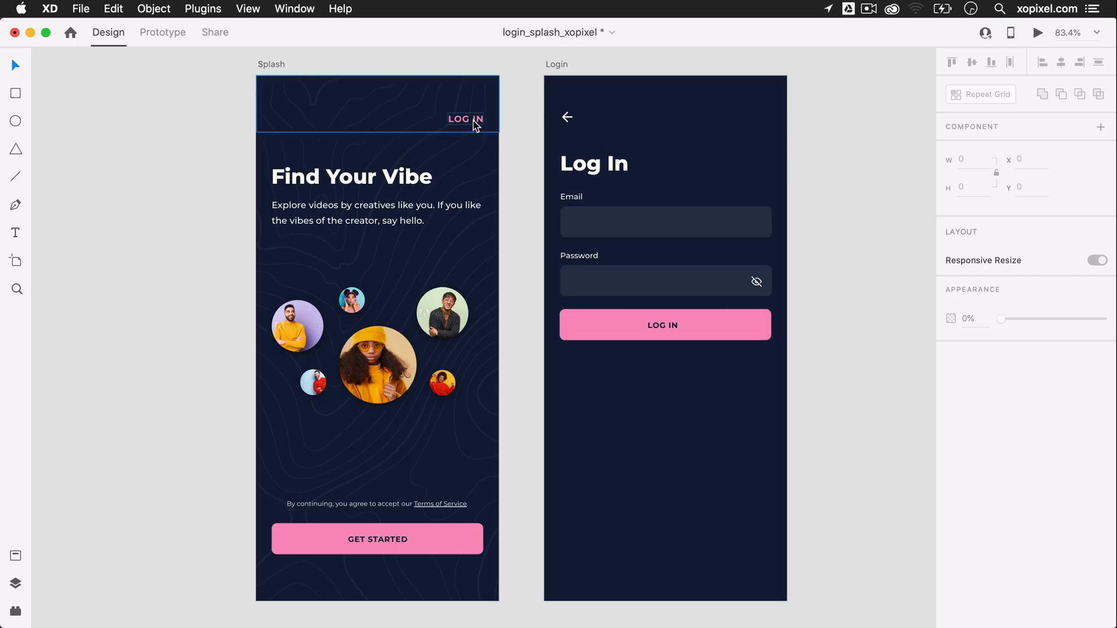
# In Prototype mode, wire the Splash LOG IN text to the Login artboard with a Tap trigger and Dissolve animation
pyautogui.click(465, 119)
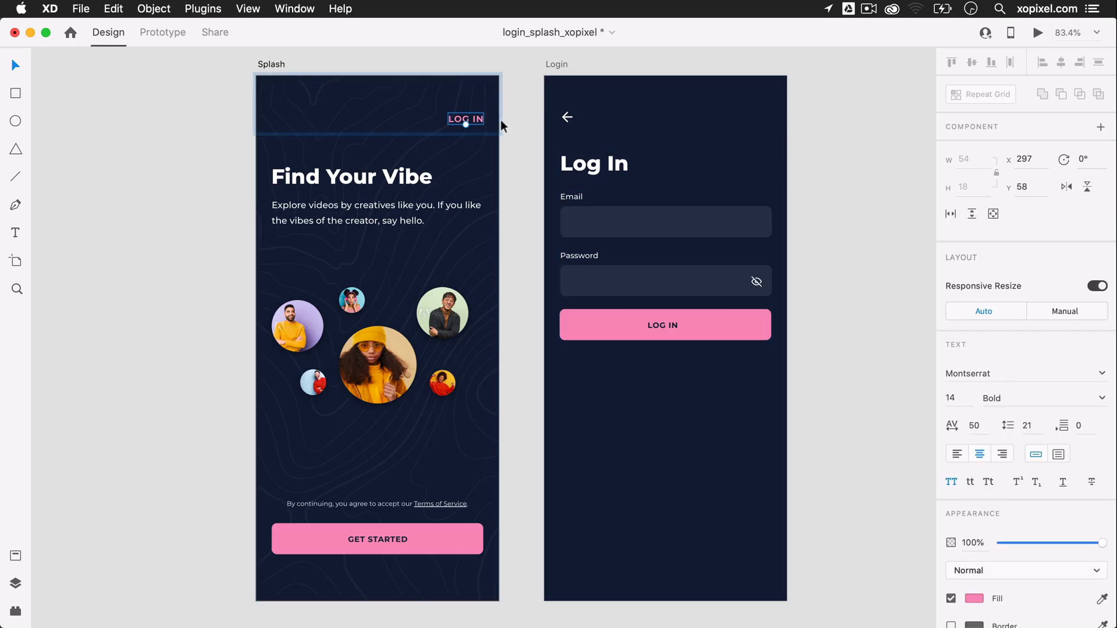
pyautogui.click(161, 32)
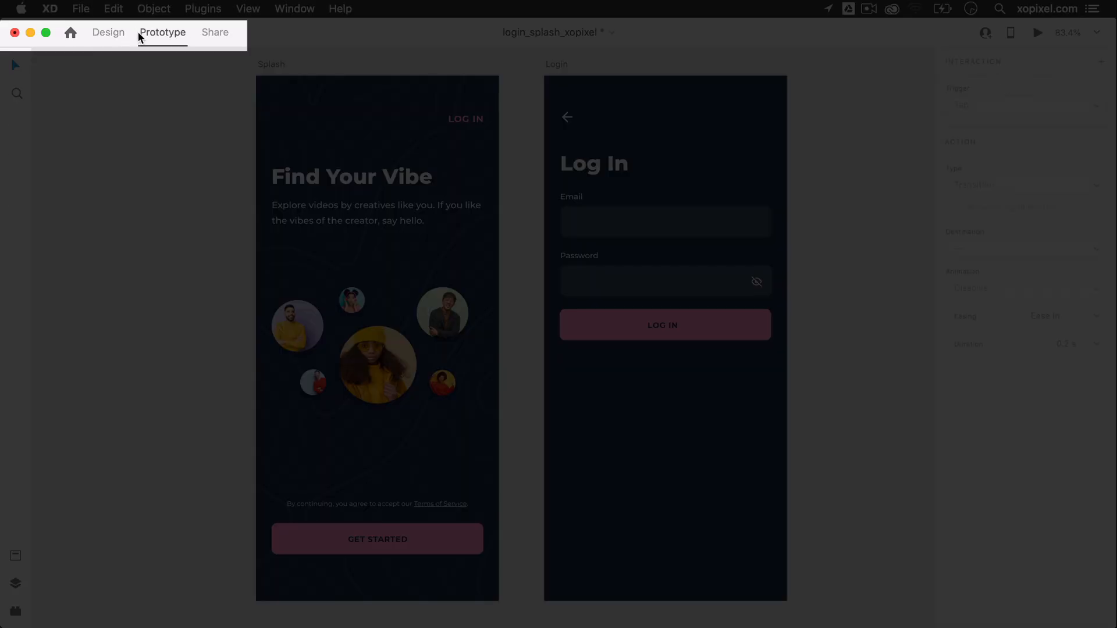
pyautogui.click(465, 118)
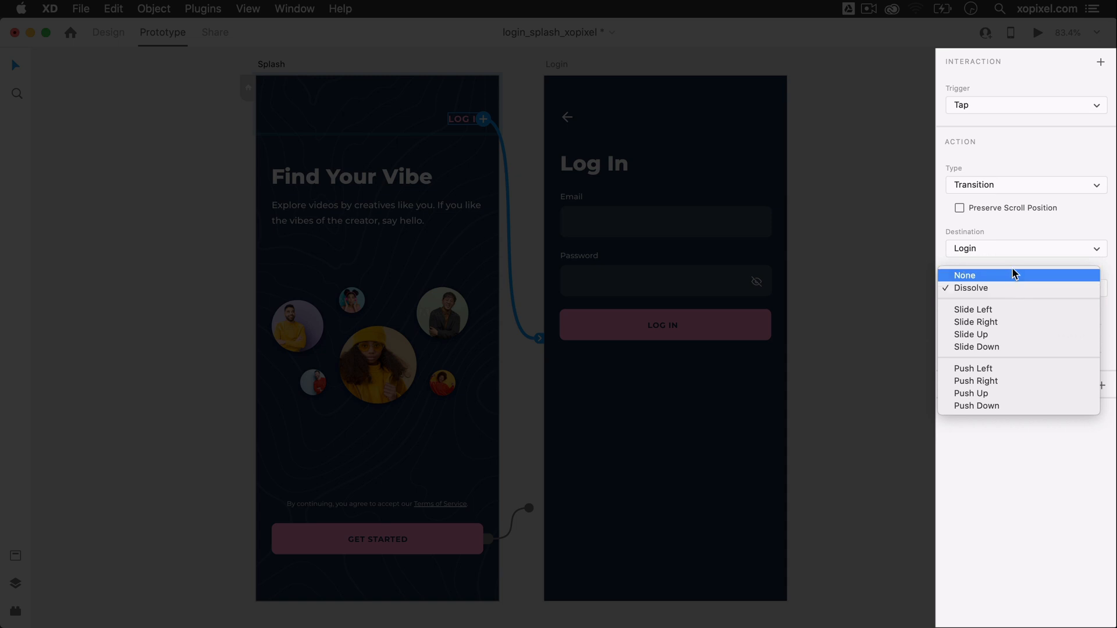
pyautogui.click(964, 275)
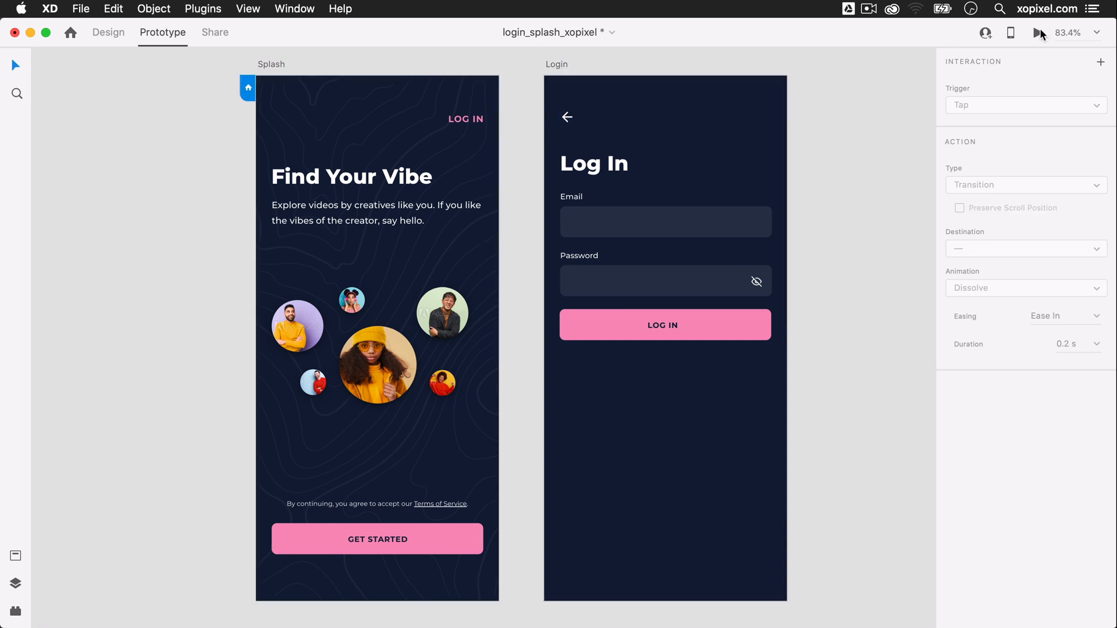
# Run Desktop Preview: go Splash to Login and back, then Login again, hide the password and return
pyautogui.click(1038, 32)
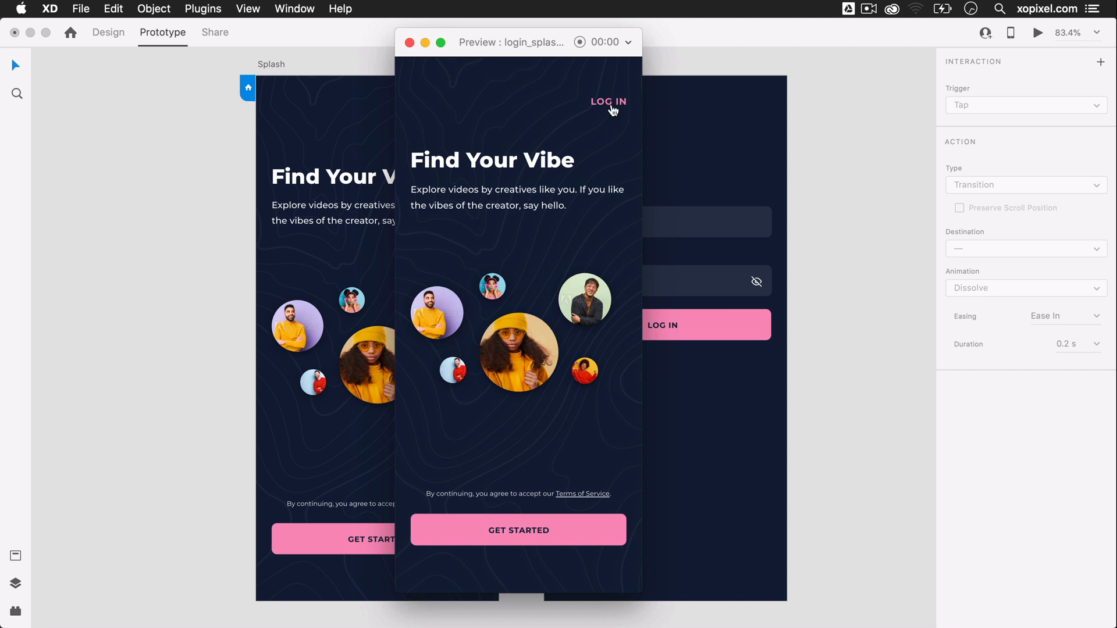
pyautogui.click(608, 102)
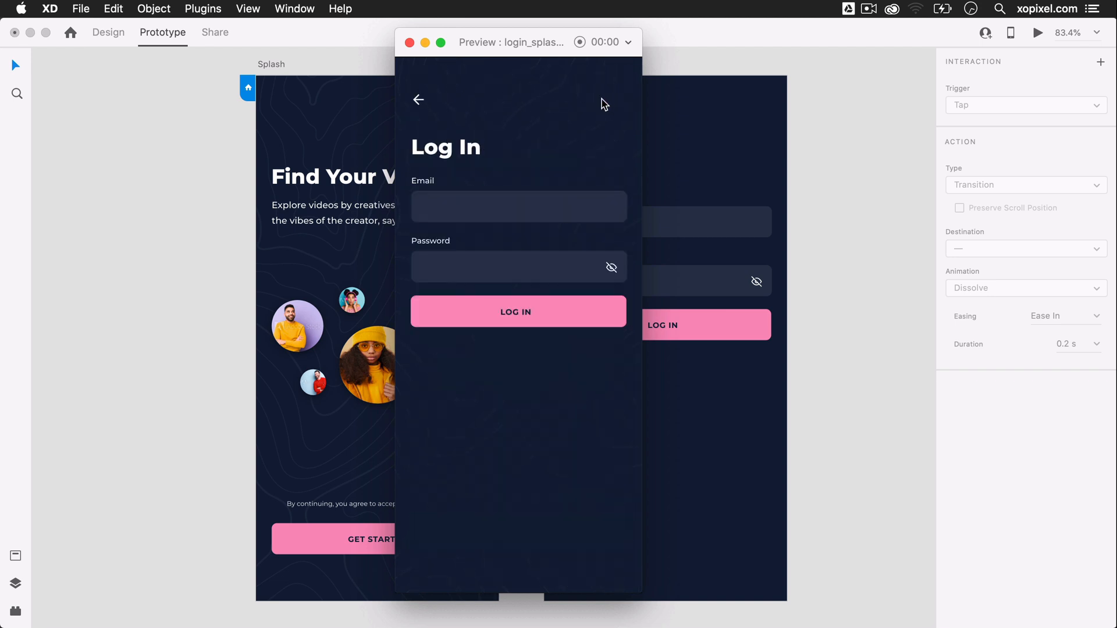
pyautogui.click(417, 99)
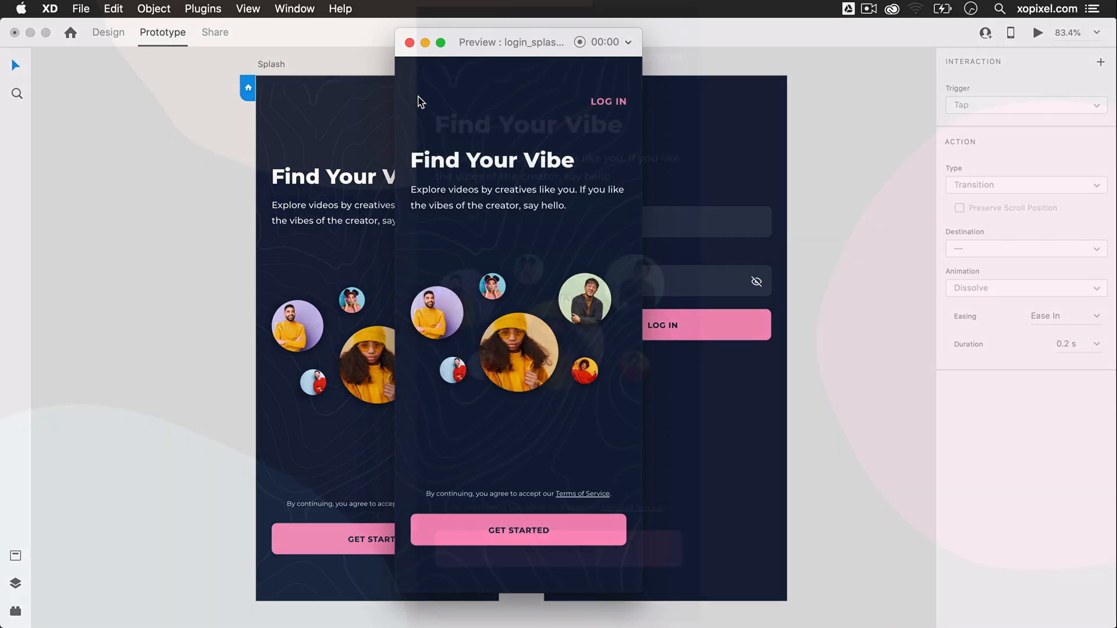
pyautogui.click(608, 101)
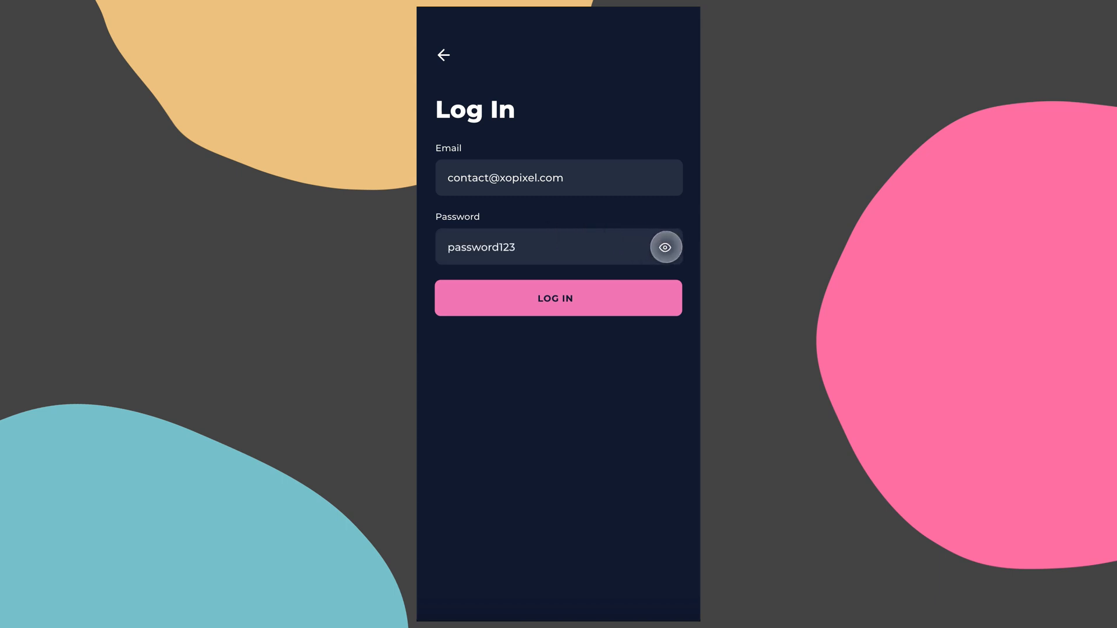
pyautogui.click(664, 248)
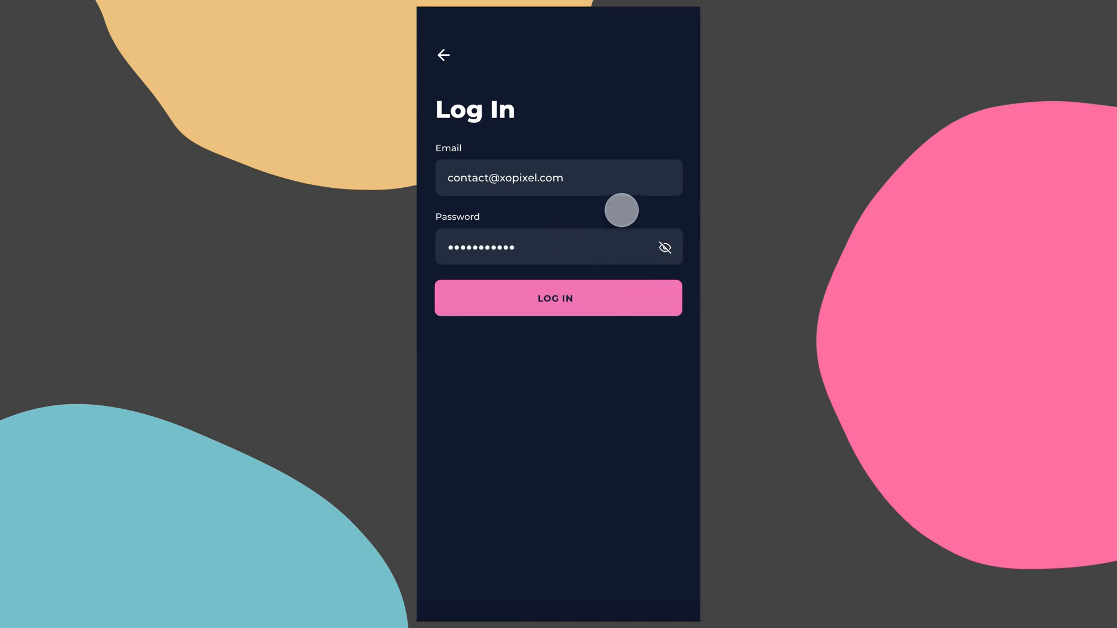
pyautogui.click(443, 55)
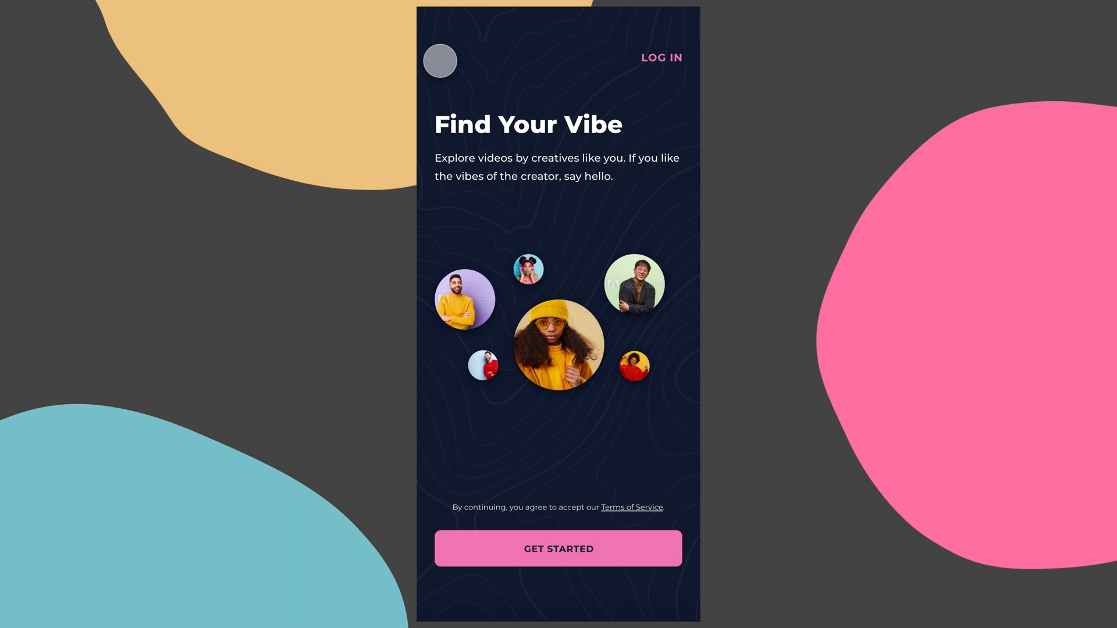